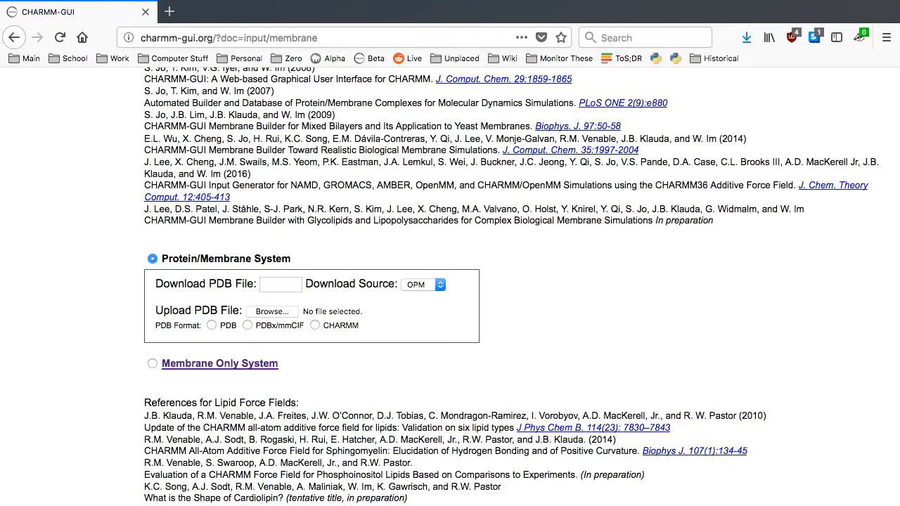
{"action": "mouse_move", "coordinate": [206, 329]}
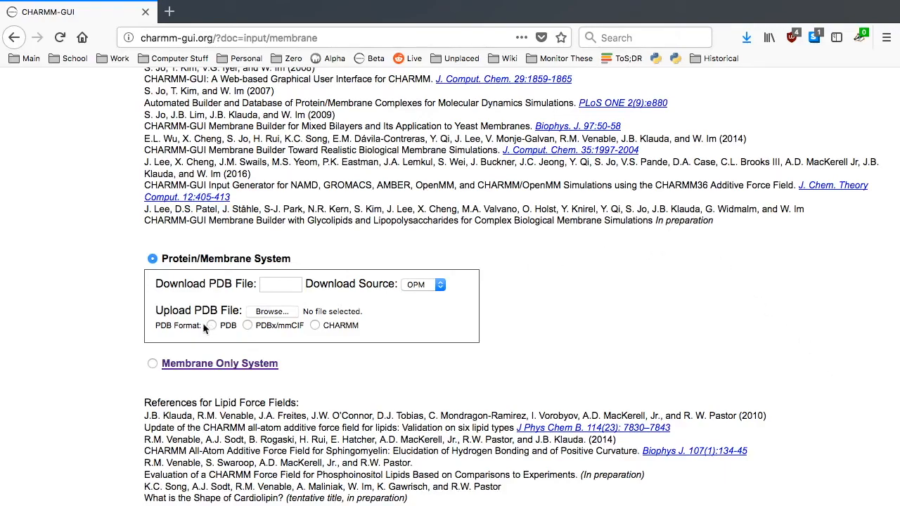
- Choose Membrane Only System to start a Membrane Builder job at Step 1
{"action": "left_click", "coordinate": [219, 363]}
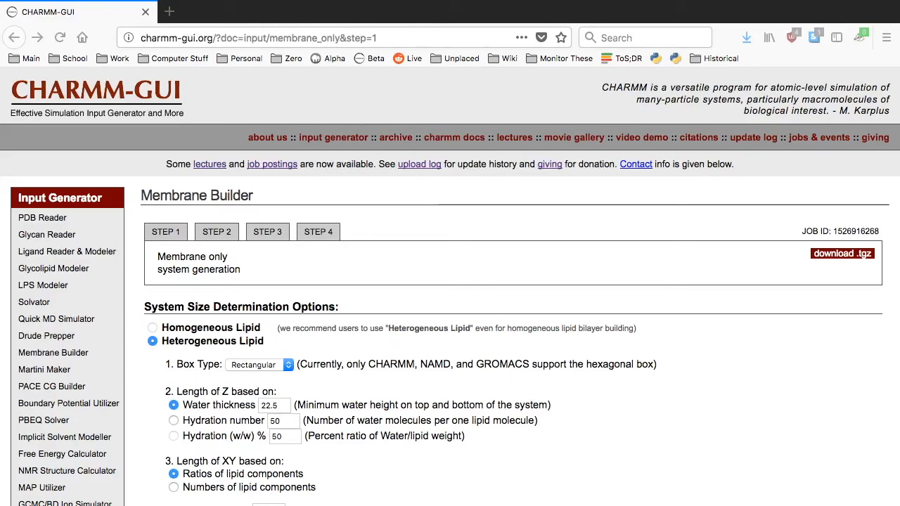
{"action": "mouse_move", "coordinate": [462, 302]}
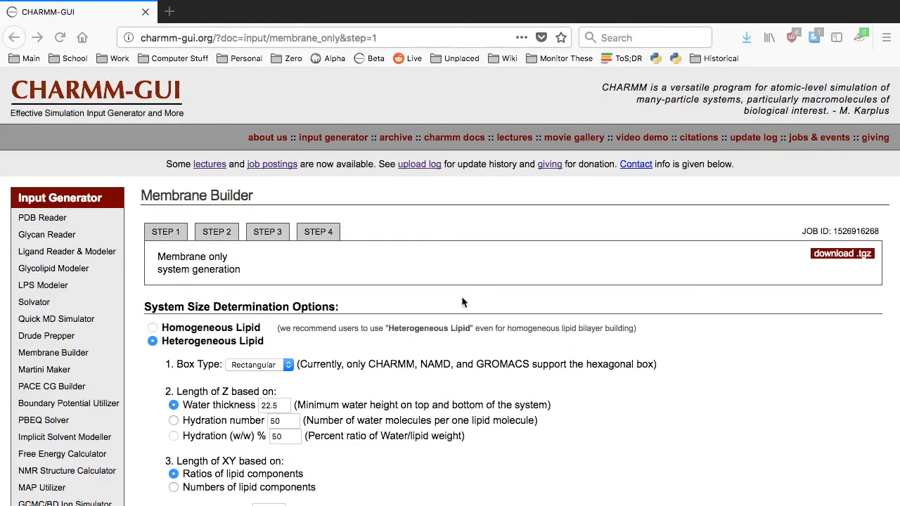
- Add two lipopolysaccharide entries, LPSA and LPSB, and launch the LPS Modeler
{"action": "scroll", "scroll_direction": "down", "scroll_amount": 3}
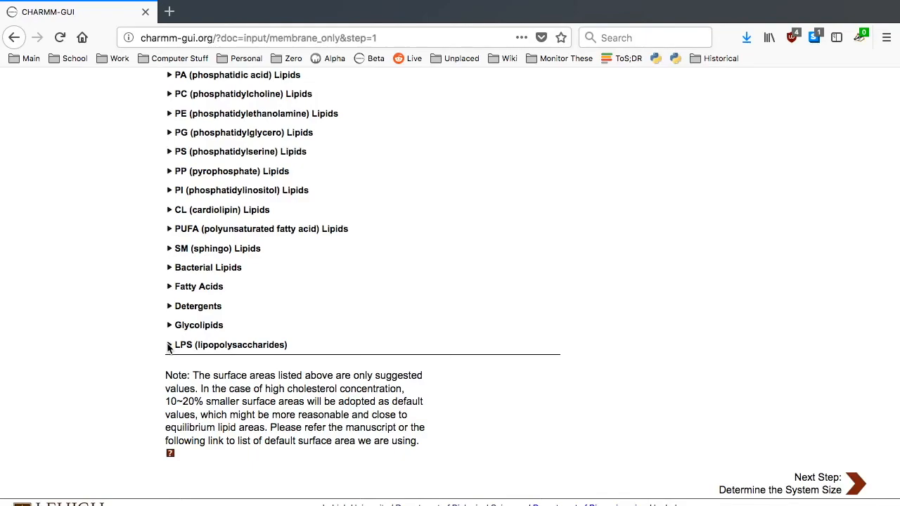
{"action": "left_click", "coordinate": [169, 344]}
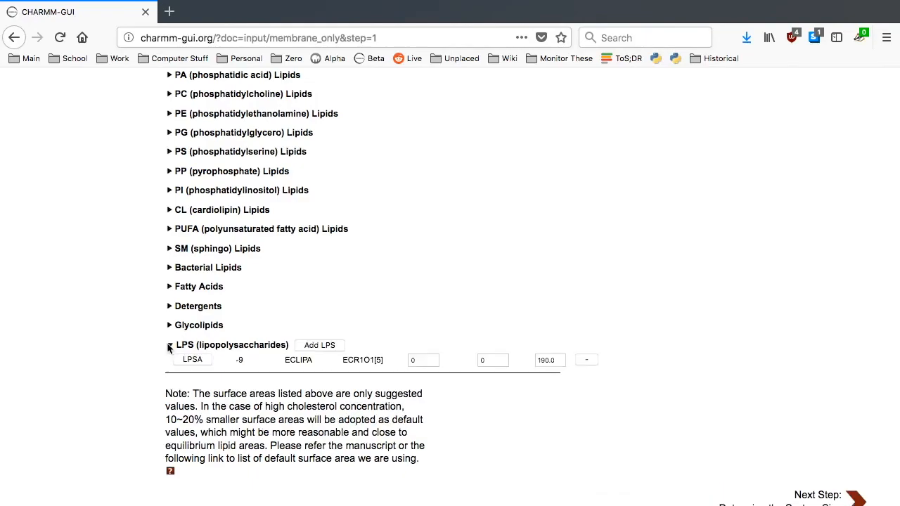
{"action": "left_click", "coordinate": [319, 345]}
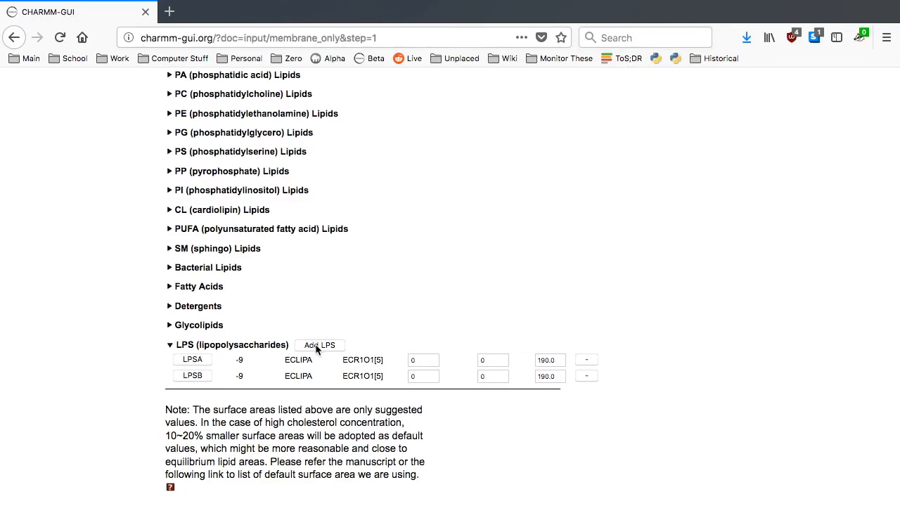
{"action": "left_click", "coordinate": [320, 345]}
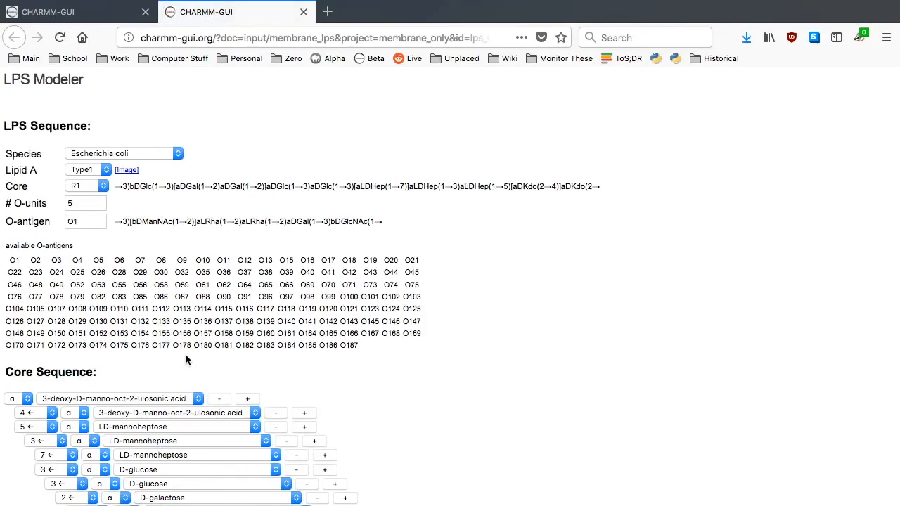
- Set both LPS models to Campylobacter jejuni, with O19a core first and O19b second
{"action": "scroll", "scroll_direction": "down", "scroll_amount": 3}
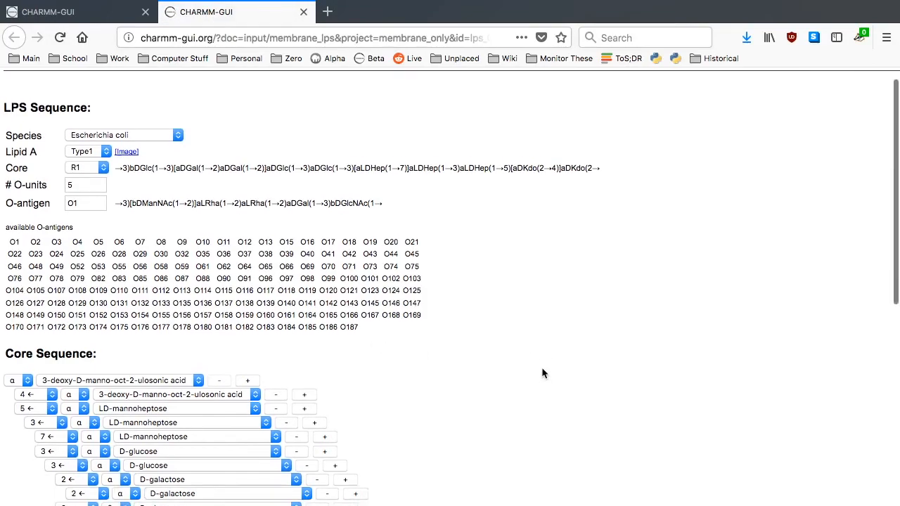
{"action": "scroll", "scroll_direction": "down", "scroll_amount": 3}
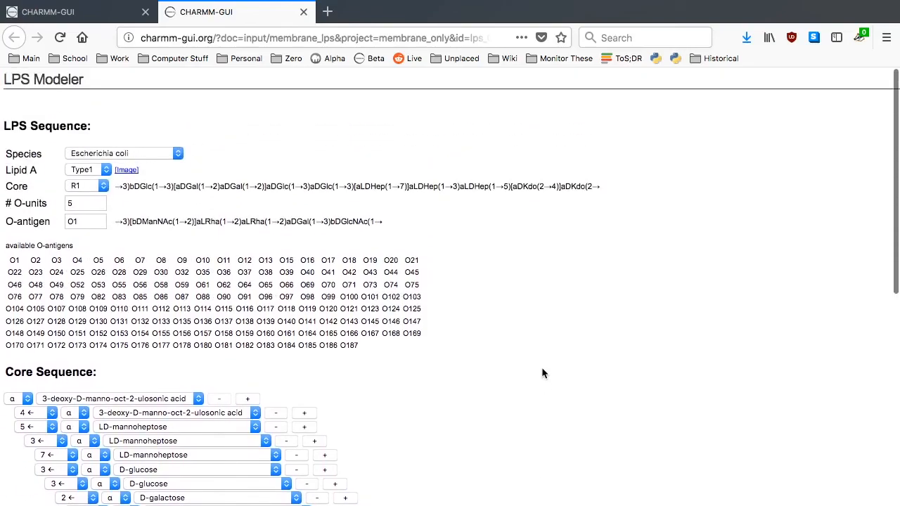
{"action": "left_click", "coordinate": [123, 152]}
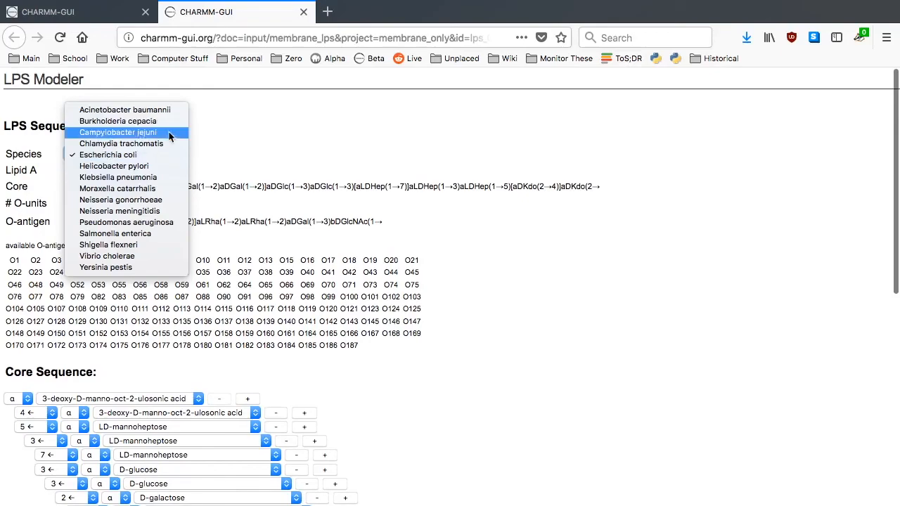
{"action": "left_click", "coordinate": [118, 132]}
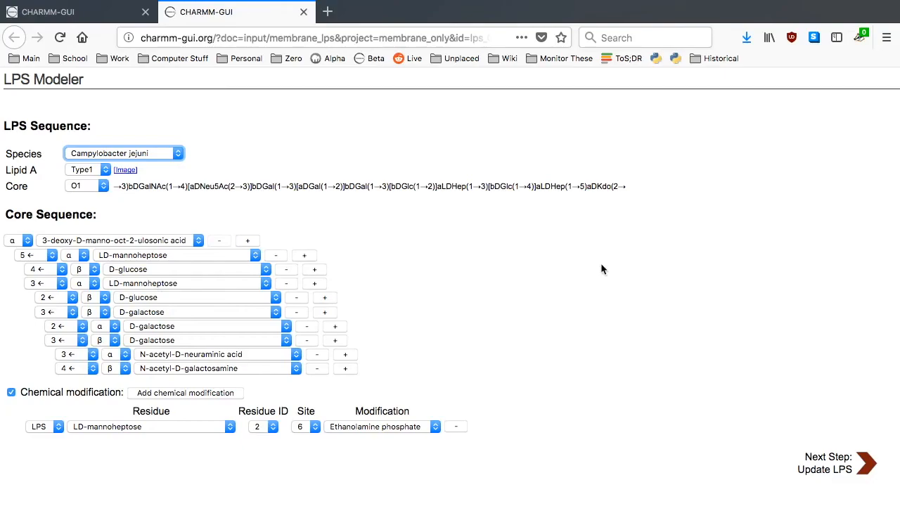
{"action": "mouse_move", "coordinate": [434, 310]}
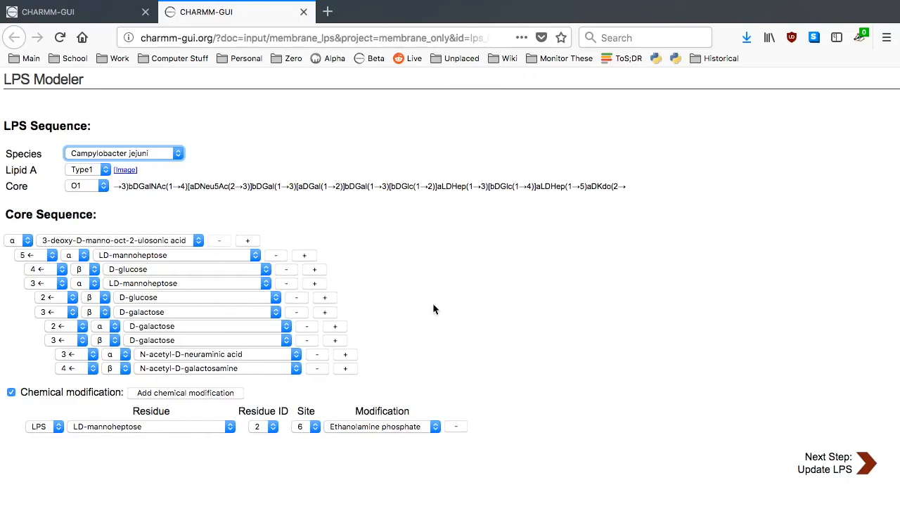
{"action": "left_click", "coordinate": [86, 186]}
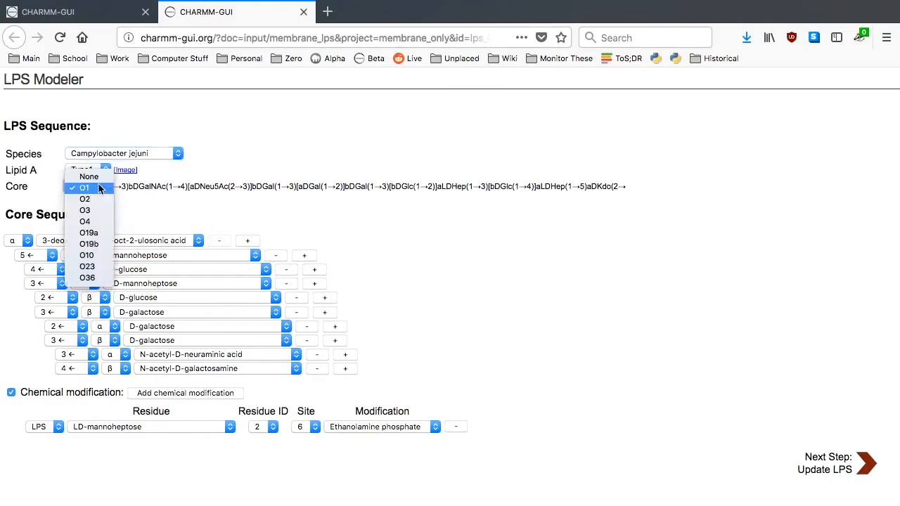
{"action": "left_click", "coordinate": [88, 233]}
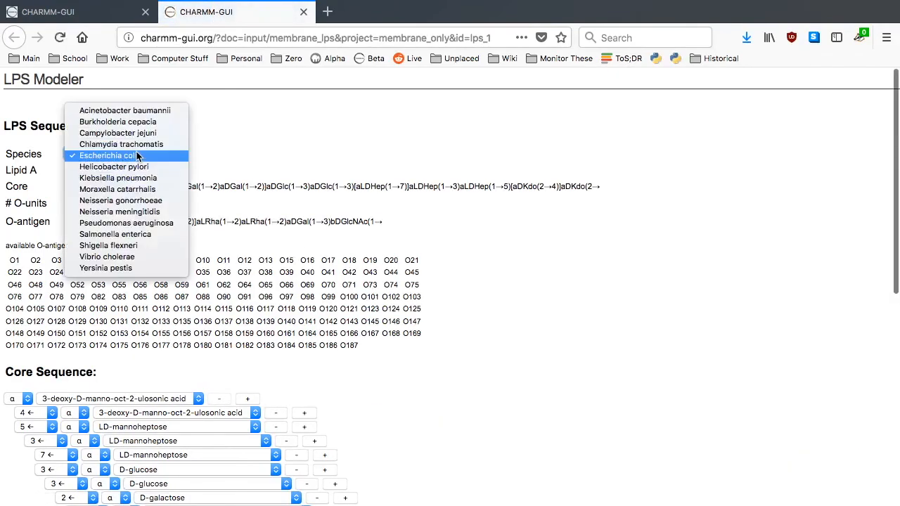
{"action": "left_click", "coordinate": [118, 133]}
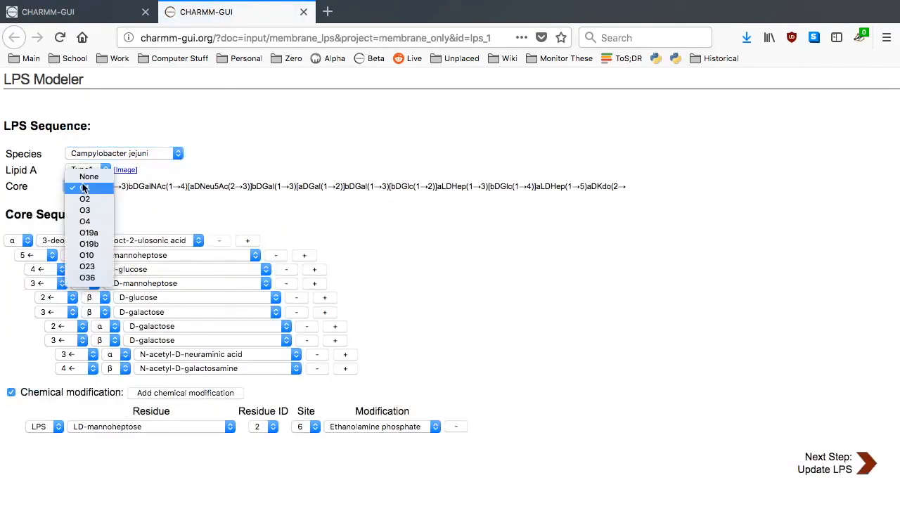
{"action": "left_click", "coordinate": [88, 243]}
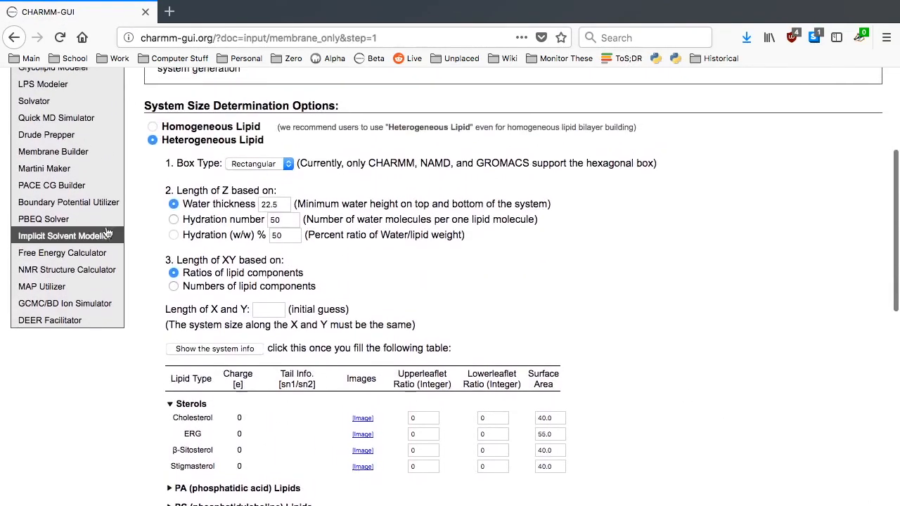
- Size by lipid numbers: 30 LPSA in the upper leaflet, 138 POPE below, then POPG
{"action": "left_click", "coordinate": [173, 286]}
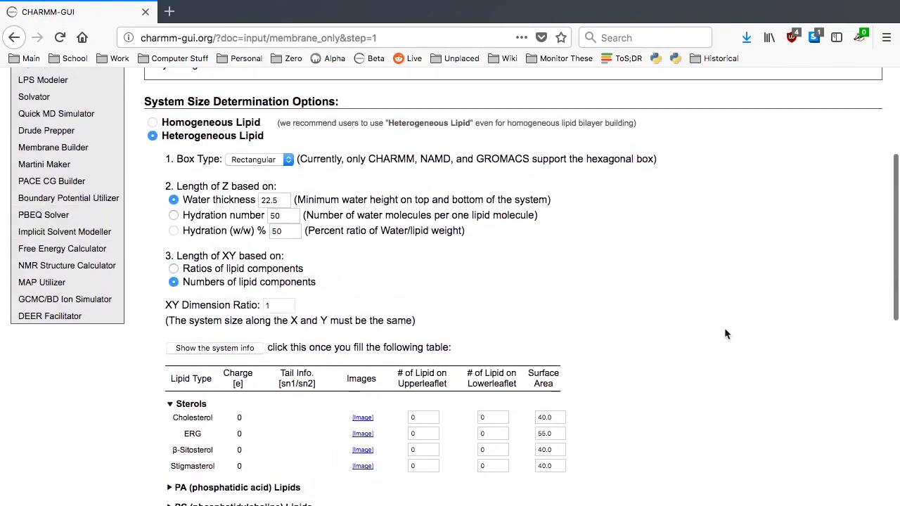
{"action": "scroll", "scroll_direction": "down", "scroll_amount": 3}
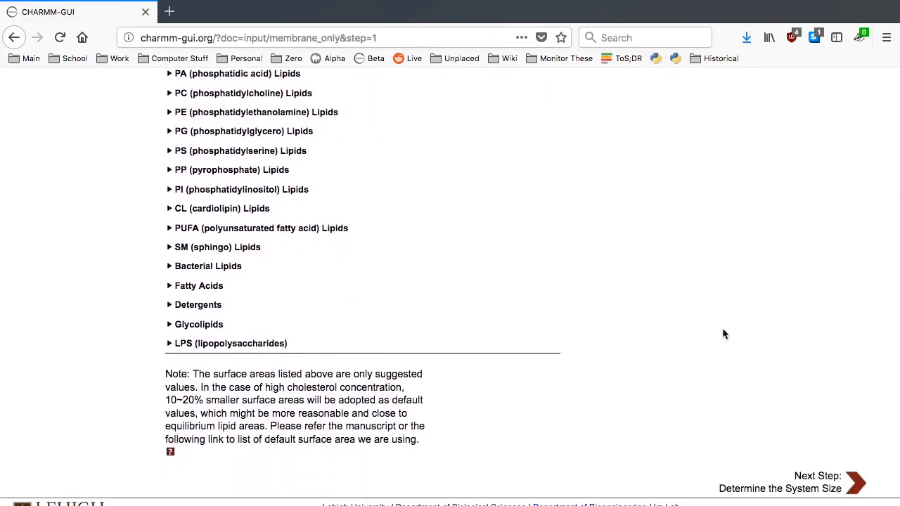
{"action": "left_click", "coordinate": [168, 343]}
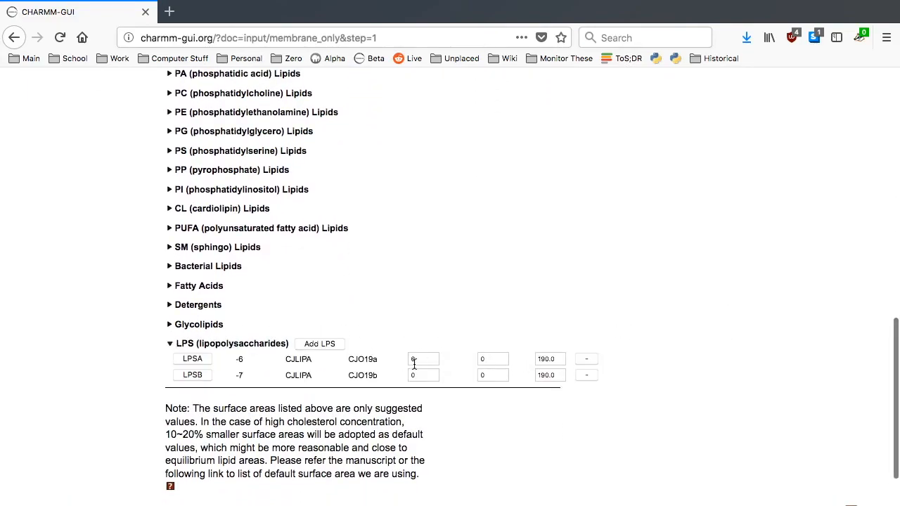
{"action": "type", "text": "30"}
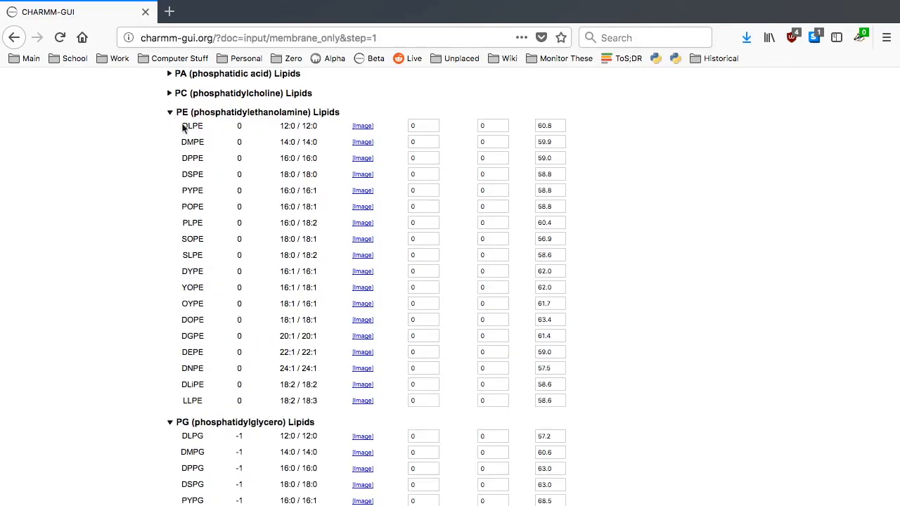
{"action": "type", "text": "138"}
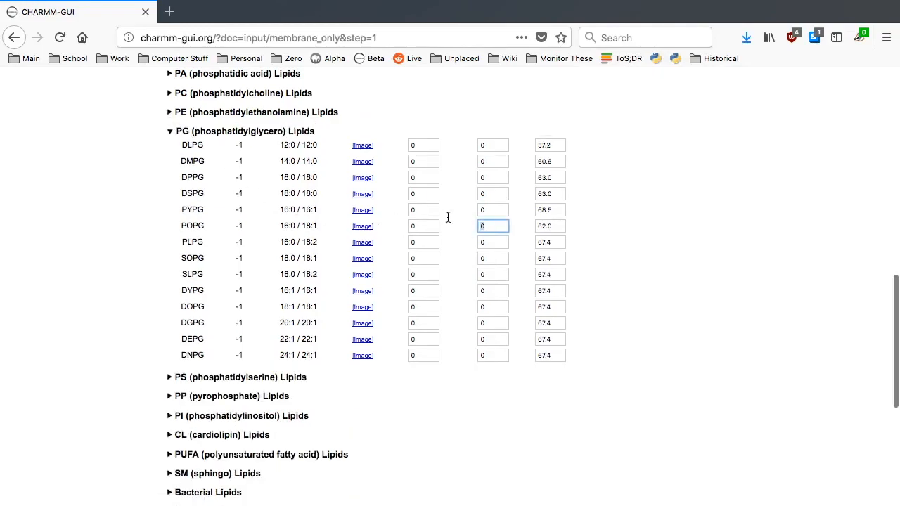
{"action": "left_click", "coordinate": [169, 131]}
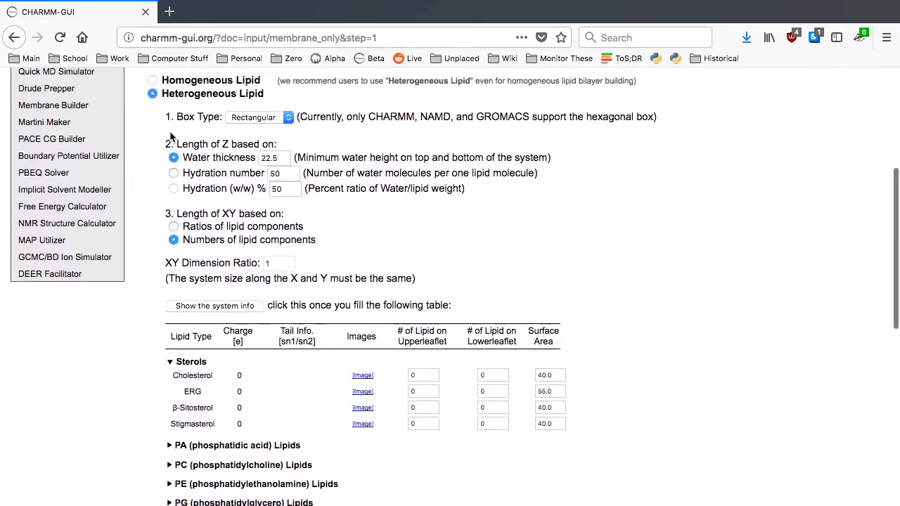
- Set water thickness to 40 and accept the size-calculation warning to reach Step 2
{"action": "type", "text": "40"}
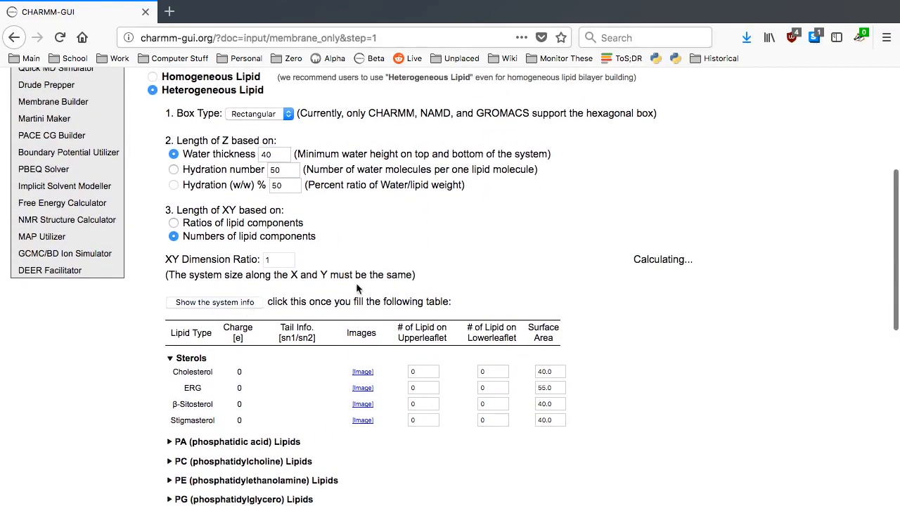
{"action": "scroll", "scroll_direction": "down", "scroll_amount": 3}
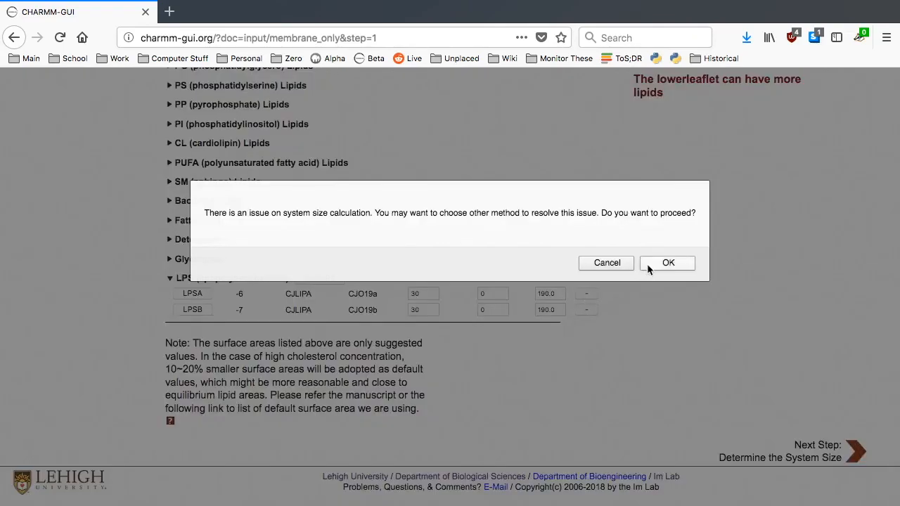
{"action": "left_click", "coordinate": [668, 262]}
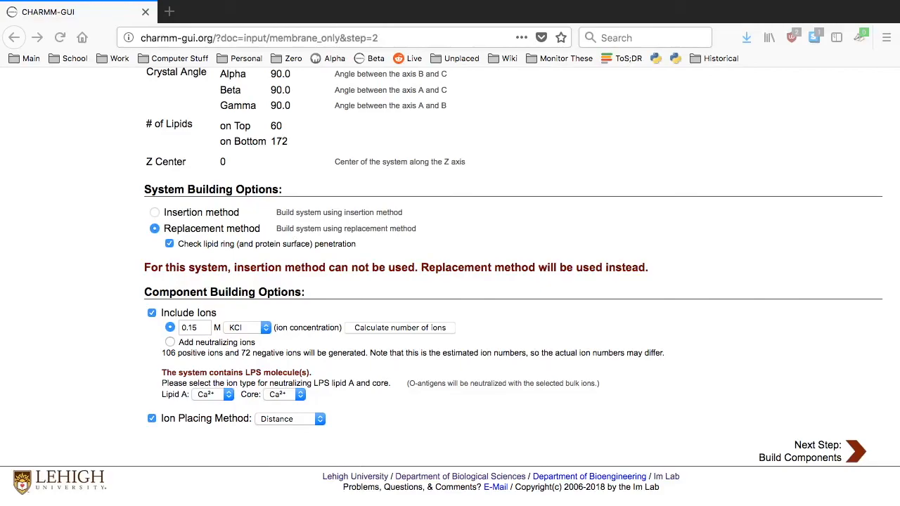
{"action": "mouse_move", "coordinate": [204, 393]}
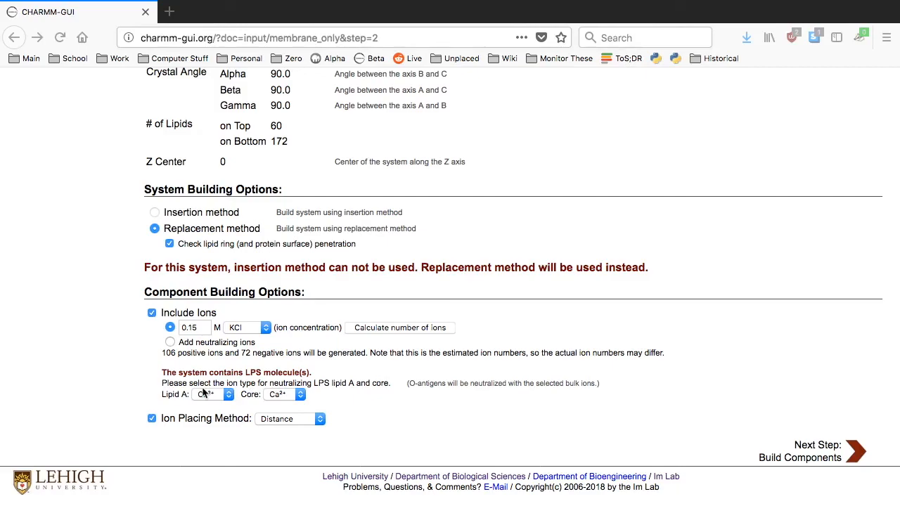
{"action": "left_click", "coordinate": [211, 393]}
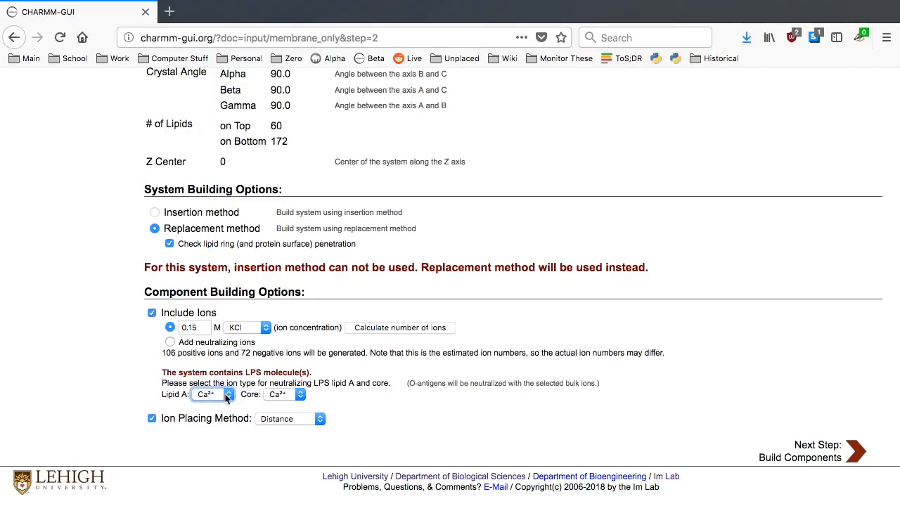
{"action": "left_click", "coordinate": [284, 394]}
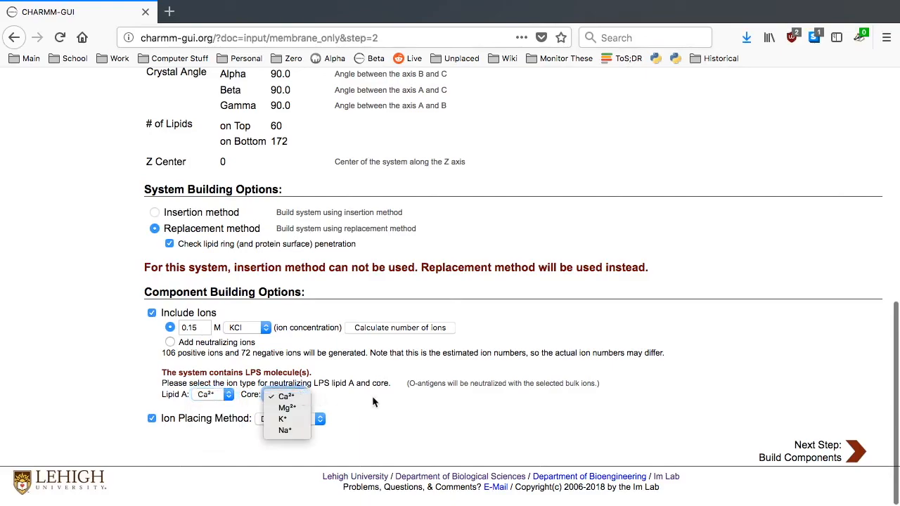
{"action": "left_click", "coordinate": [284, 395]}
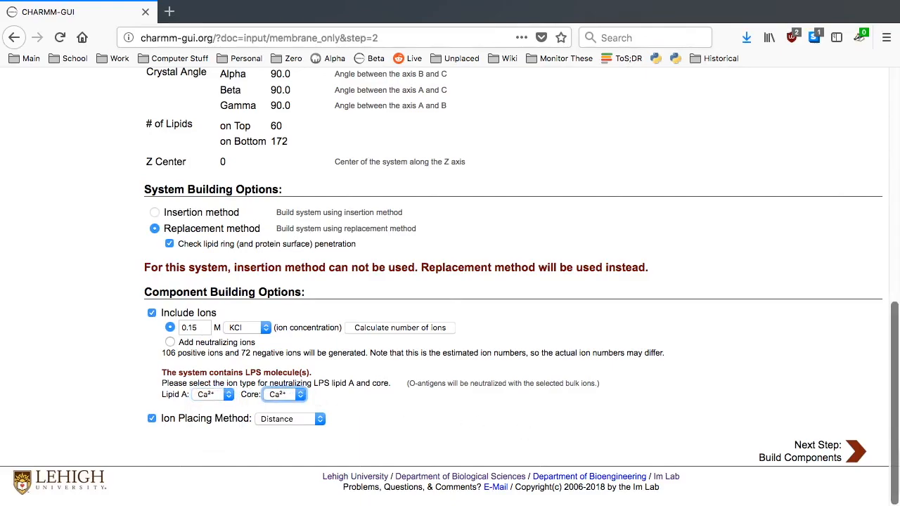